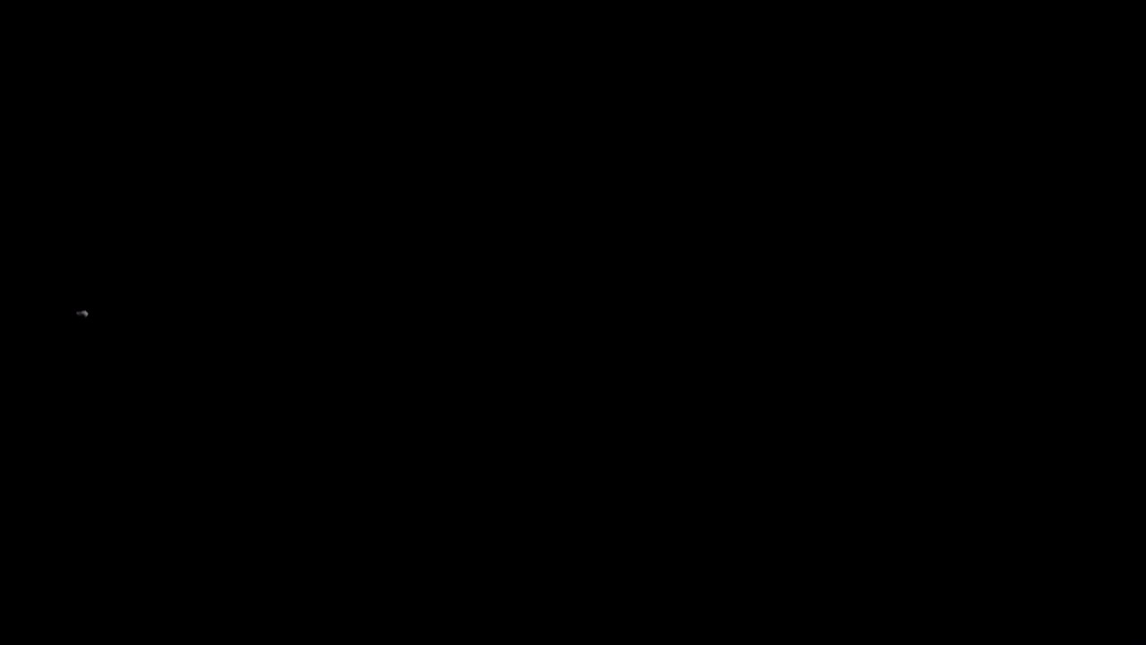
{"action": "mouse_move", "coordinate": [724, 192]}
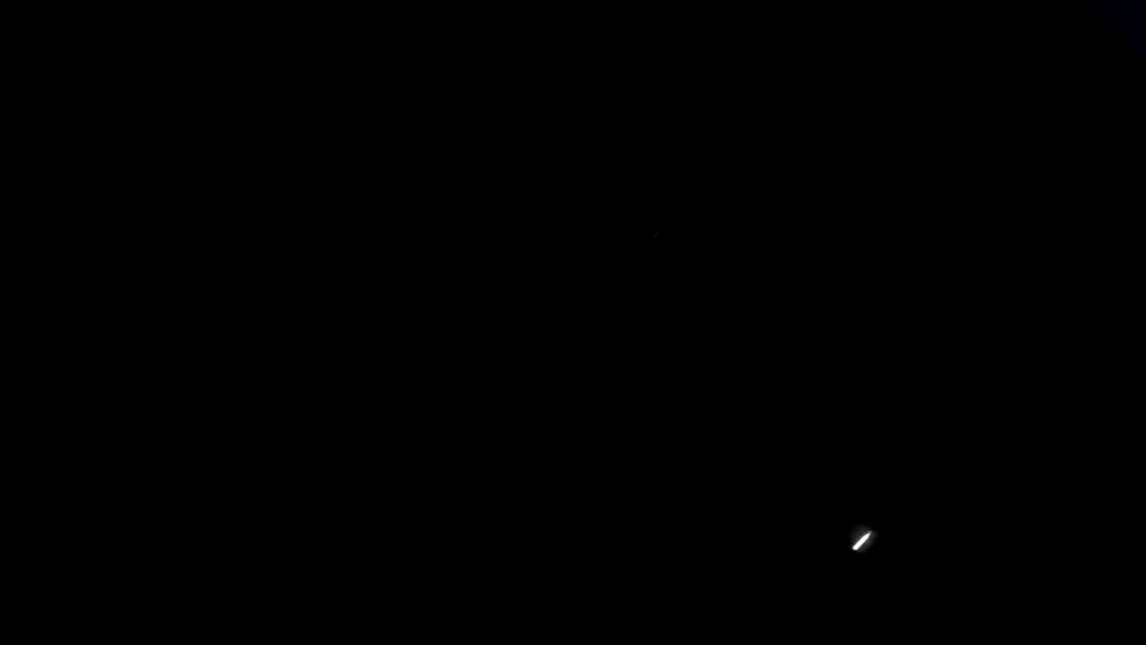
{"action": "mouse_move", "coordinate": [964, 3]}
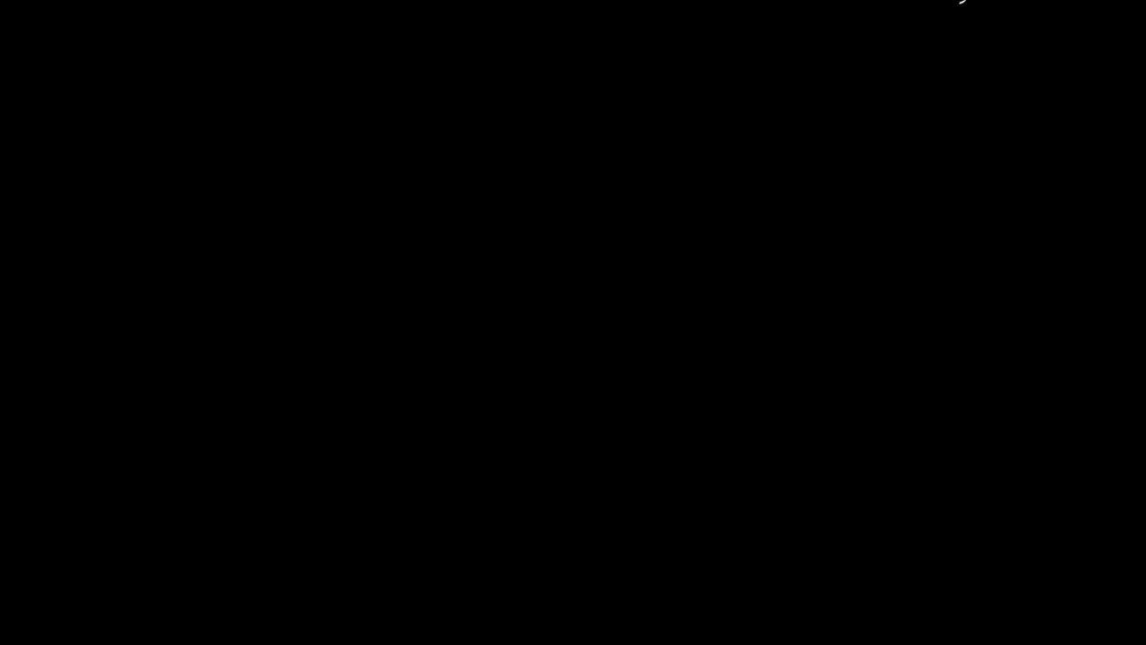